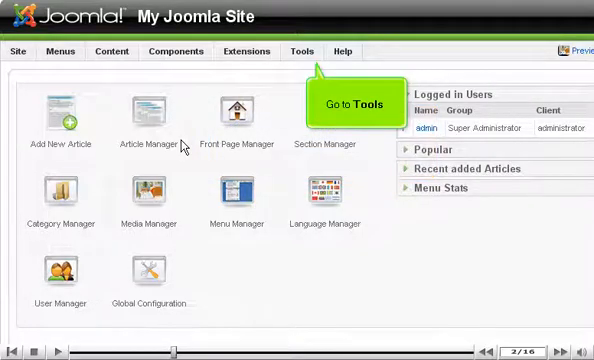
# Step: Start a new private message from Tools > Write Message, giving a blank composer form
pyautogui.click(302, 52)
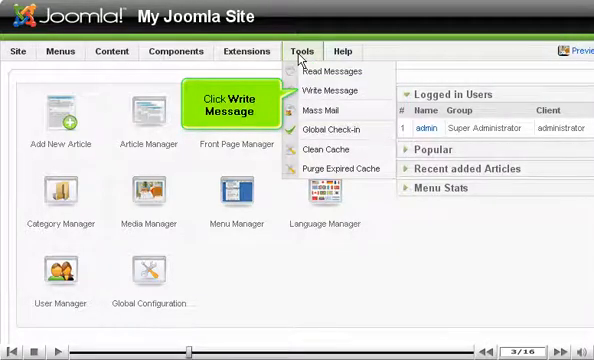
pyautogui.click(336, 92)
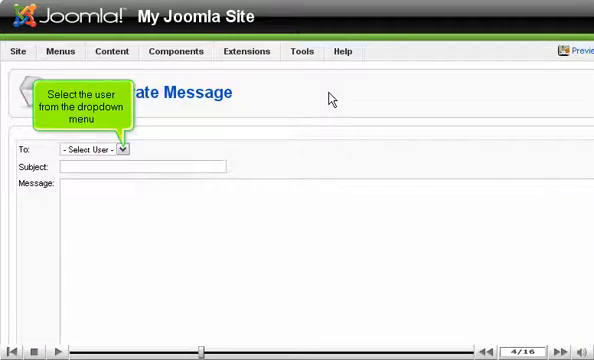
pyautogui.moveTo(192, 138)
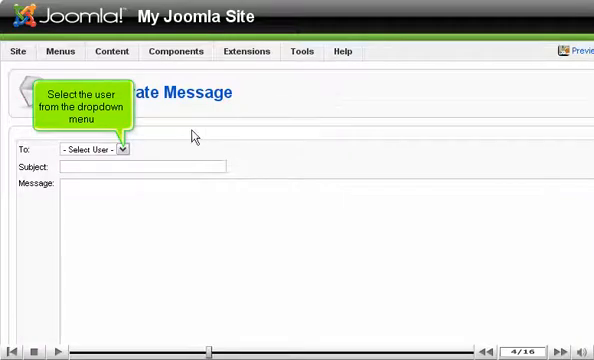
# Step: Choose the recipient user in To and enter the subject 'Features'
pyautogui.click(96, 150)
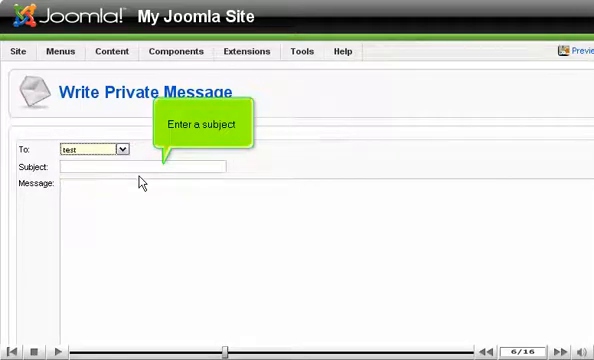
pyautogui.write('Features')
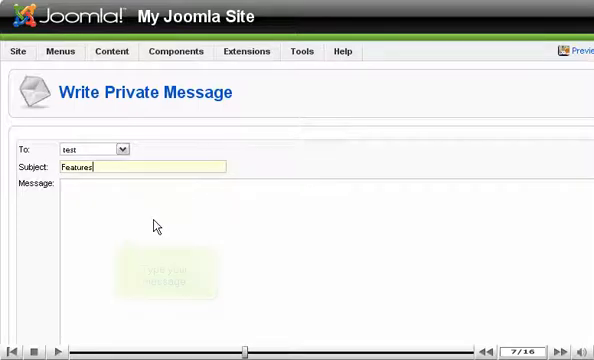
# Step: Enter the body: 'I am considering adding those new features we discussed. Let me know what you think.'
pyautogui.write('I am consider')
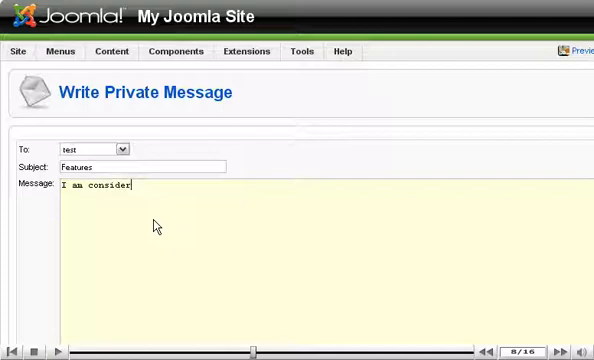
pyautogui.write('ing adding t')
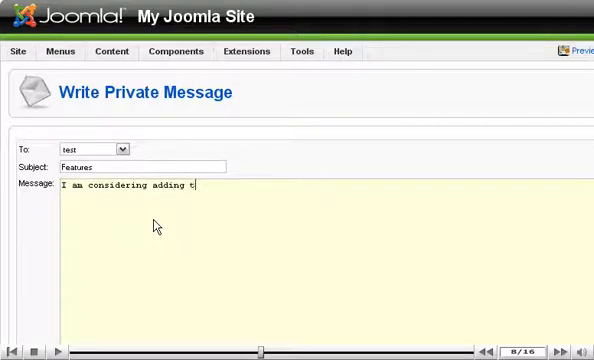
pyautogui.write('hose new fea')
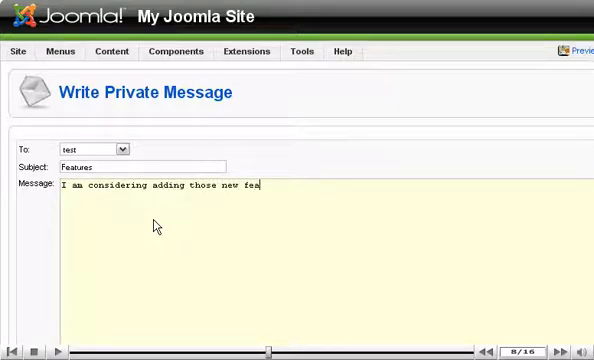
pyautogui.write('tures we discussed. Let me know what')
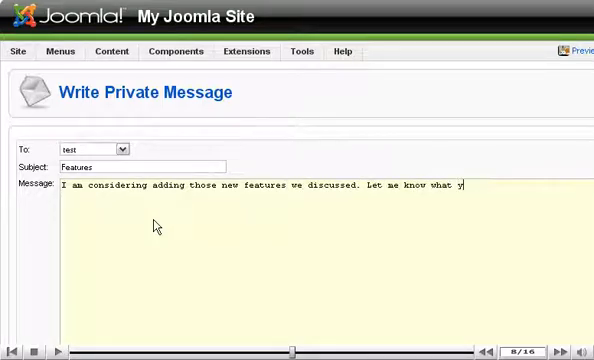
pyautogui.write('you think.')
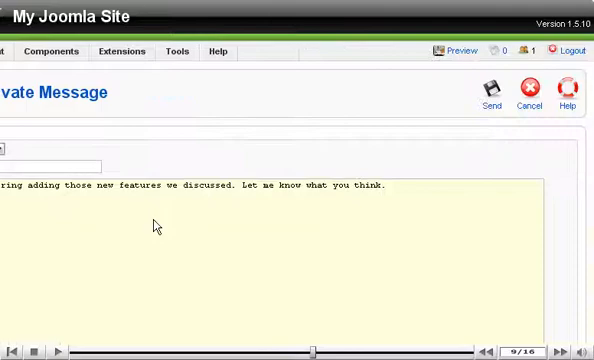
pyautogui.moveTo(488, 96)
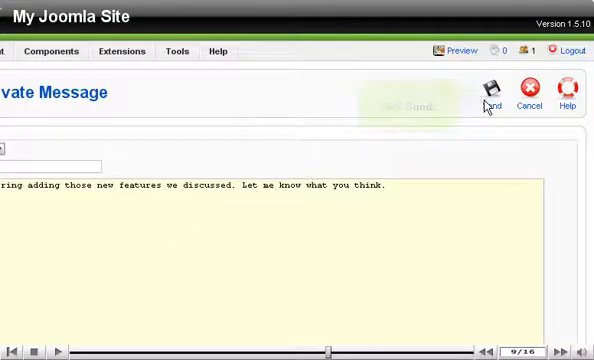
# Step: Send the Features message, returning to the Private Messaging list
pyautogui.click(488, 92)
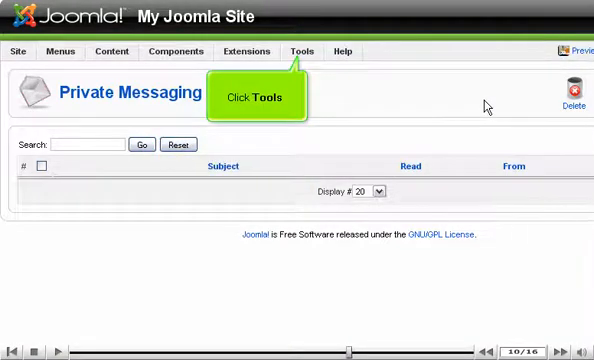
# Step: Go to Tools > Read Messages so the inbox shows the 'Re: Features' reply
pyautogui.click(310, 52)
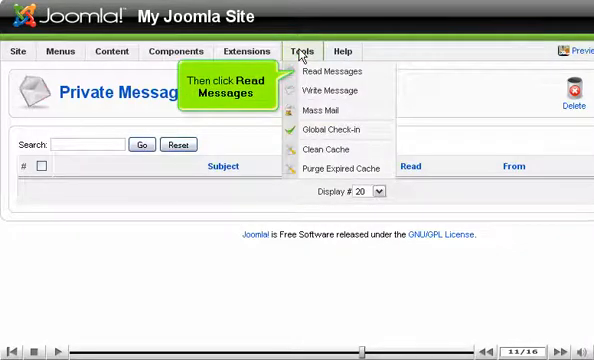
pyautogui.moveTo(344, 78)
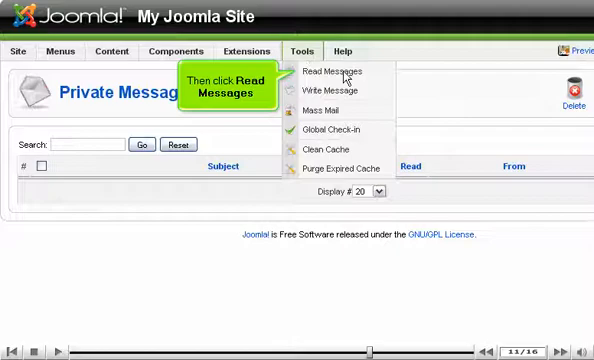
pyautogui.click(332, 72)
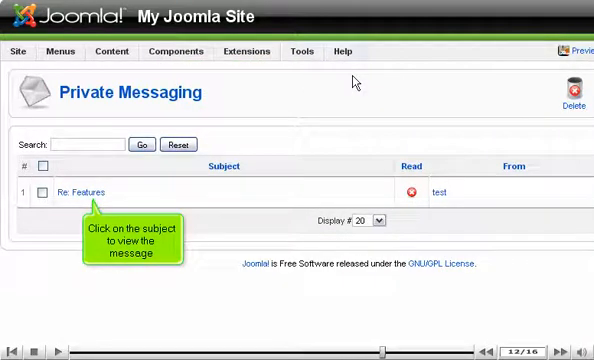
# Step: Read the 'Re: Features' reply and delete it, leaving the inbox empty
pyautogui.click(72, 196)
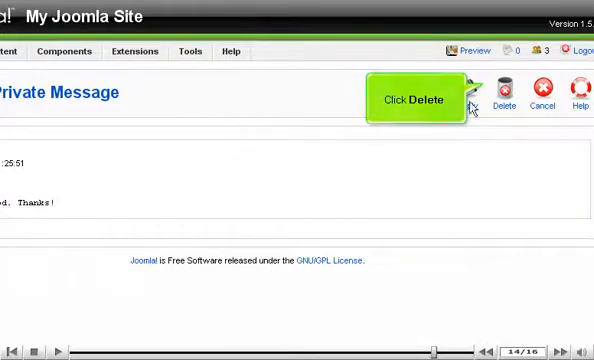
pyautogui.click(500, 96)
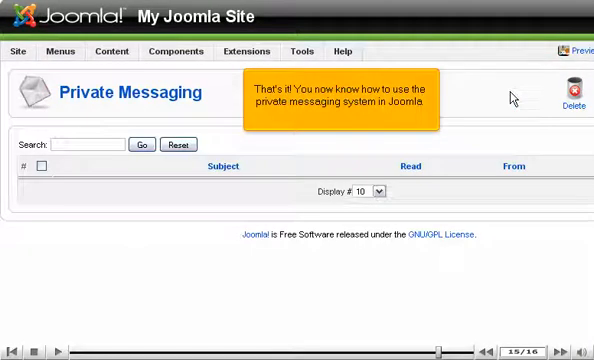